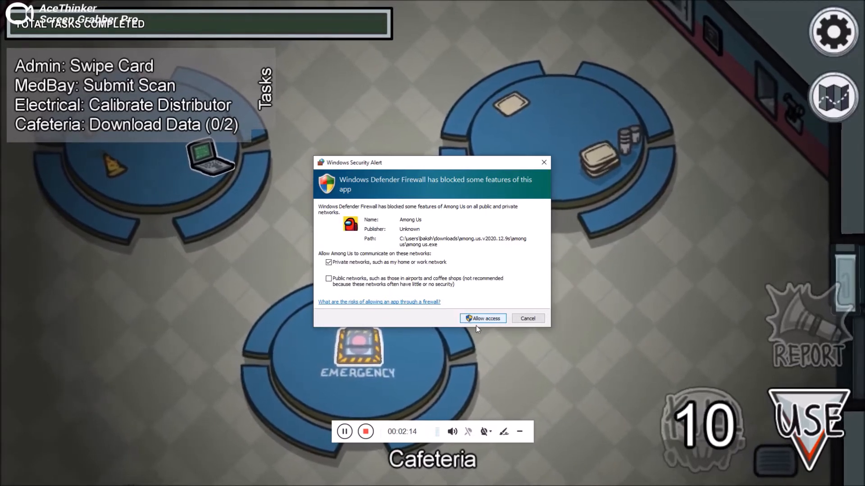
# Allow Among Us through the Windows firewall and shoot Dummy 3 near Security as sheriff.
pyautogui.click(481, 318)
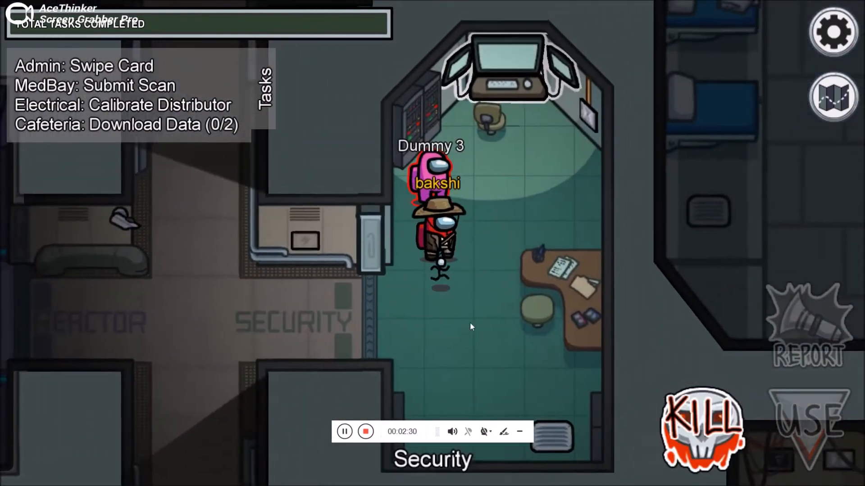
pyautogui.click(700, 427)
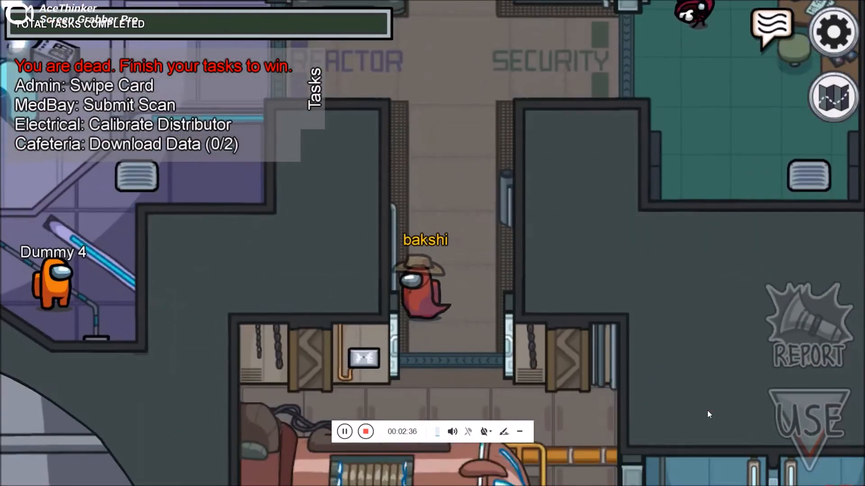
pyautogui.scroll(-3)
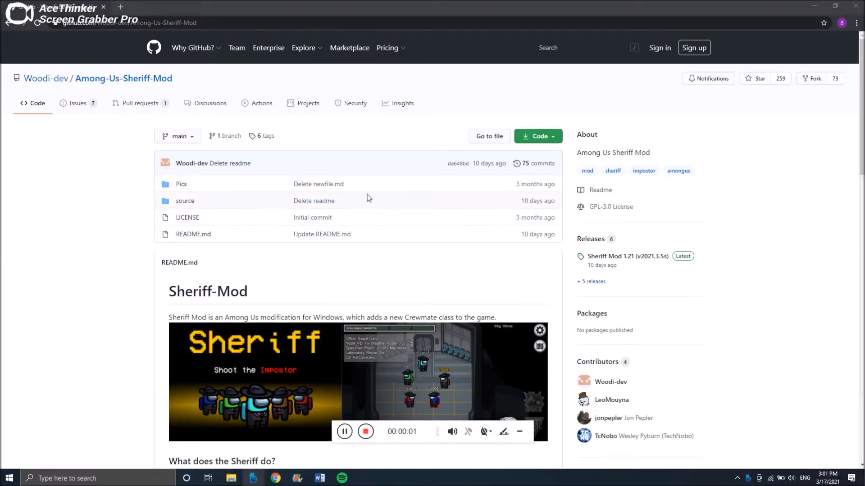
# Download the Sheriff Mod v1.2 zip for Among Us v2020.12.9s from the Releases and Compatibility table.
pyautogui.scroll(-3)
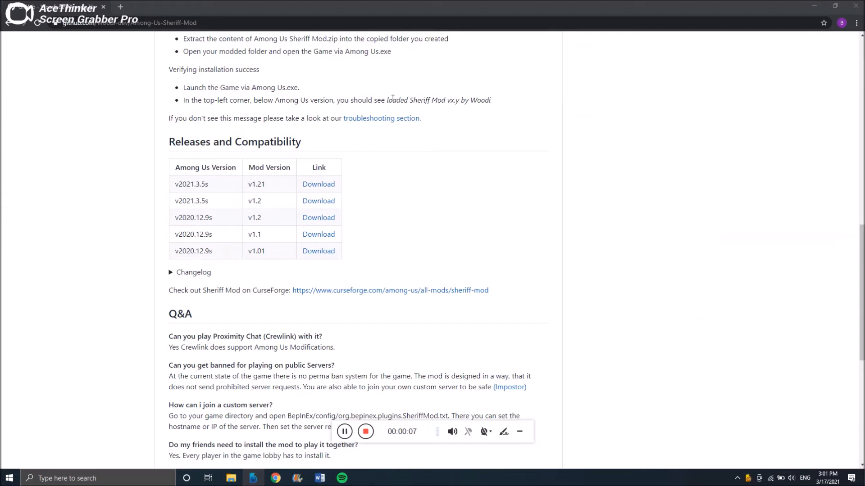
pyautogui.moveTo(319, 217)
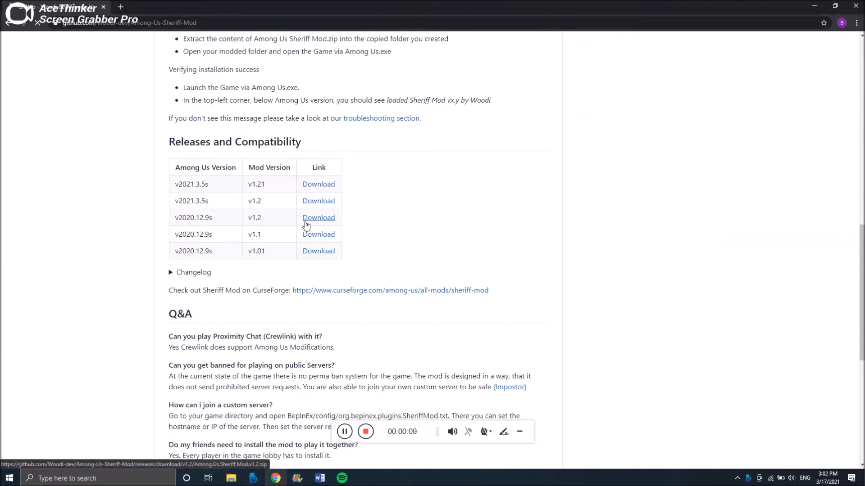
pyautogui.click(318, 217)
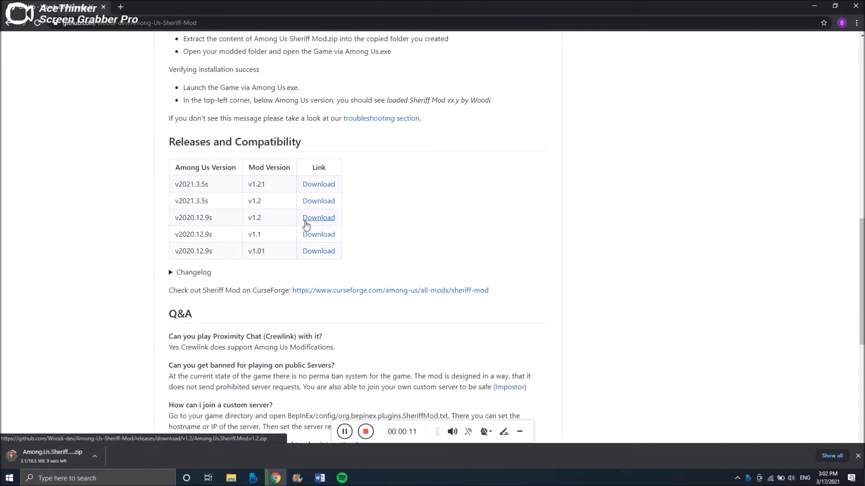
pyautogui.moveTo(44, 339)
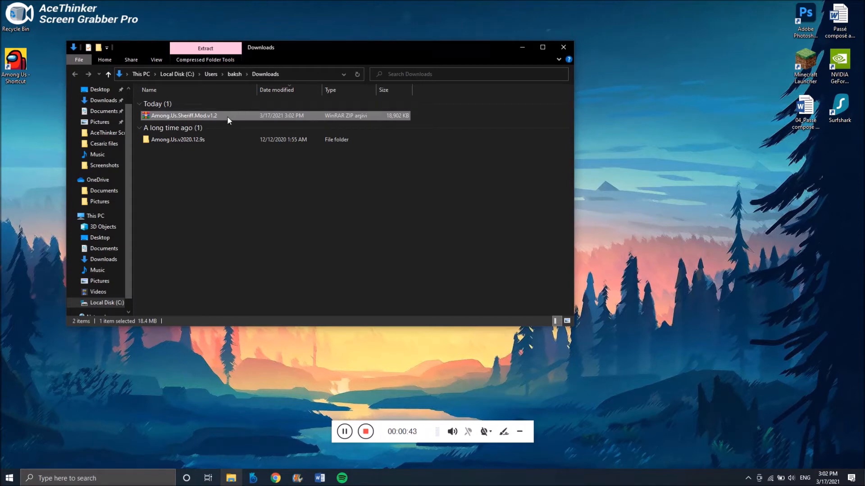
# Extract the mod zip in Downloads and copy mono, BepInEx, winhttp.dll, doorstop_config and steam_appid.
pyautogui.rightClick(184, 116)
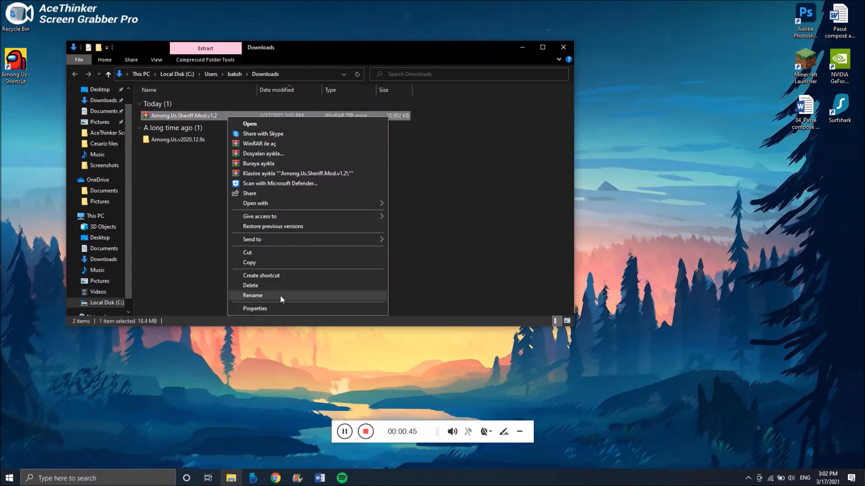
pyautogui.moveTo(306, 165)
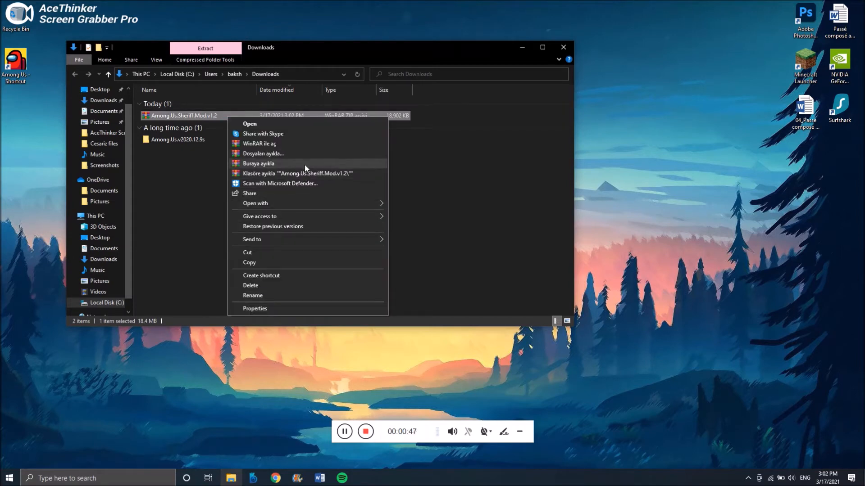
pyautogui.click(259, 163)
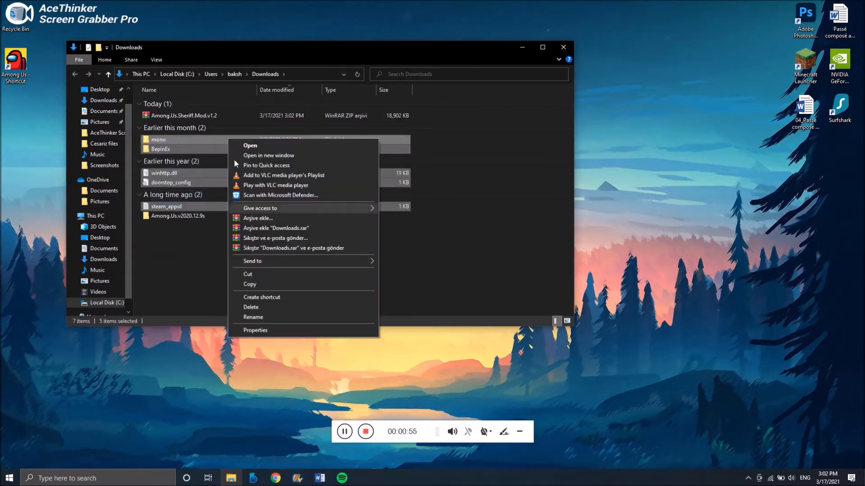
pyautogui.click(282, 288)
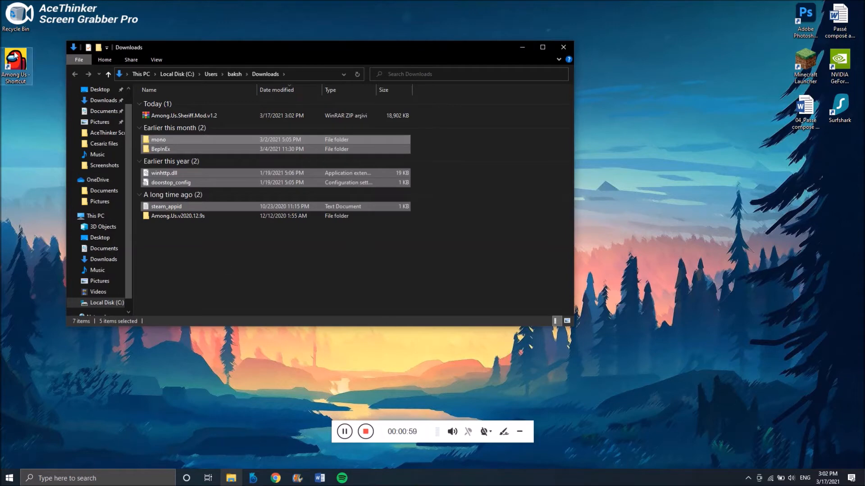
# Paste the five mod files into the Among Us install folder via the shortcut's file location.
pyautogui.rightClick(13, 65)
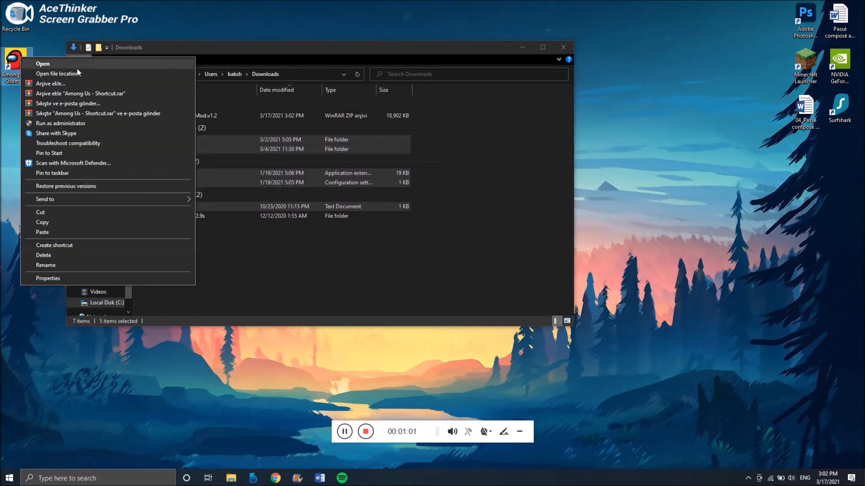
pyautogui.click(42, 63)
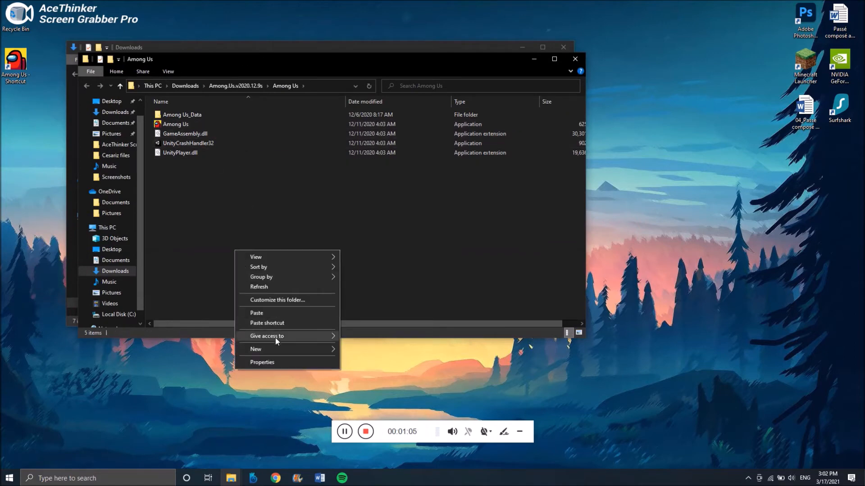
pyautogui.click(289, 316)
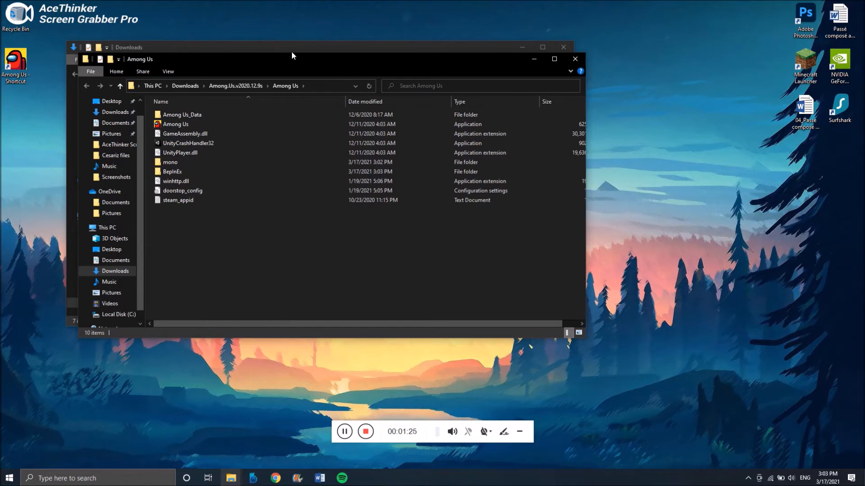
# Close the Downloads and Among Us game folder windows.
pyautogui.click(562, 47)
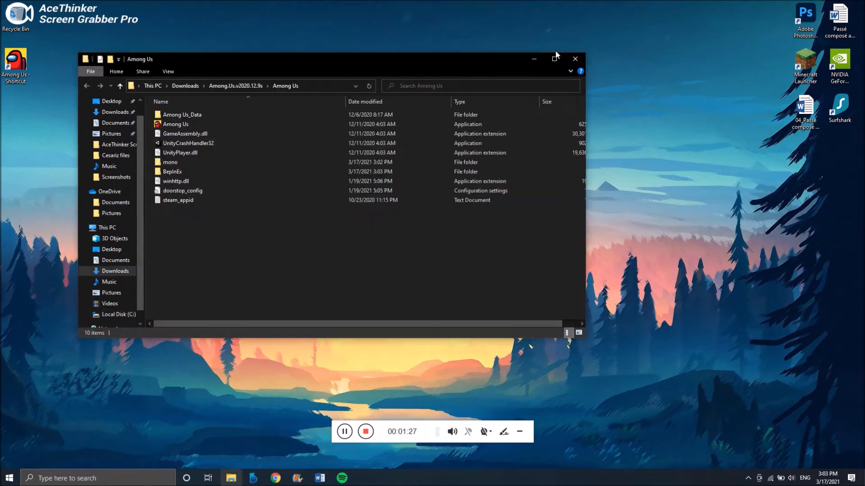
pyautogui.click(575, 59)
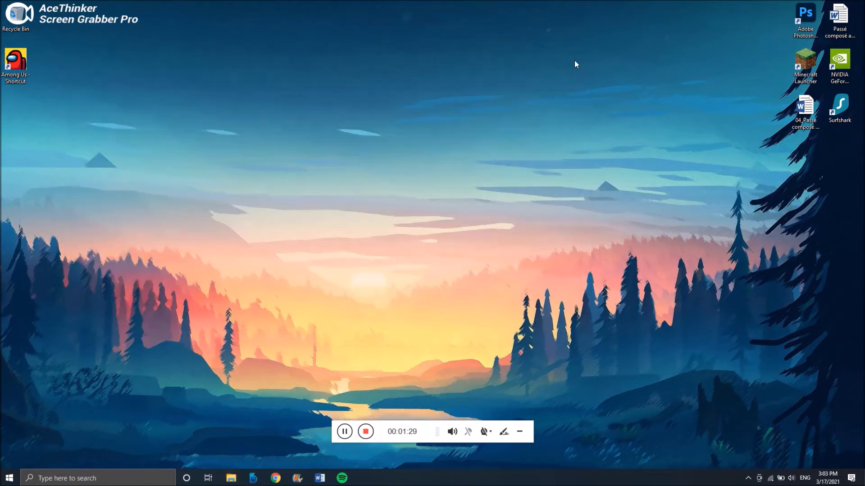